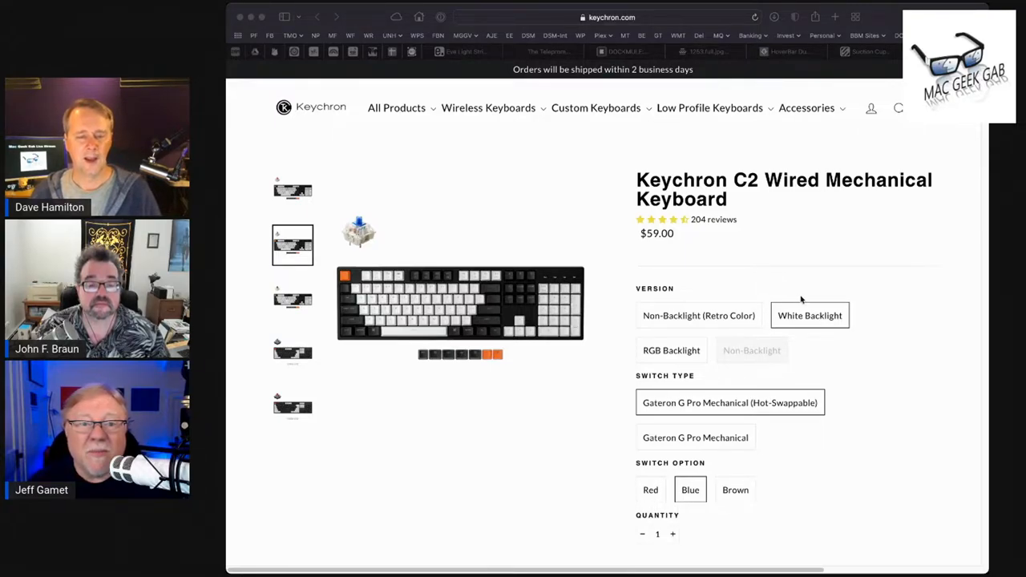
scroll("down", 3)
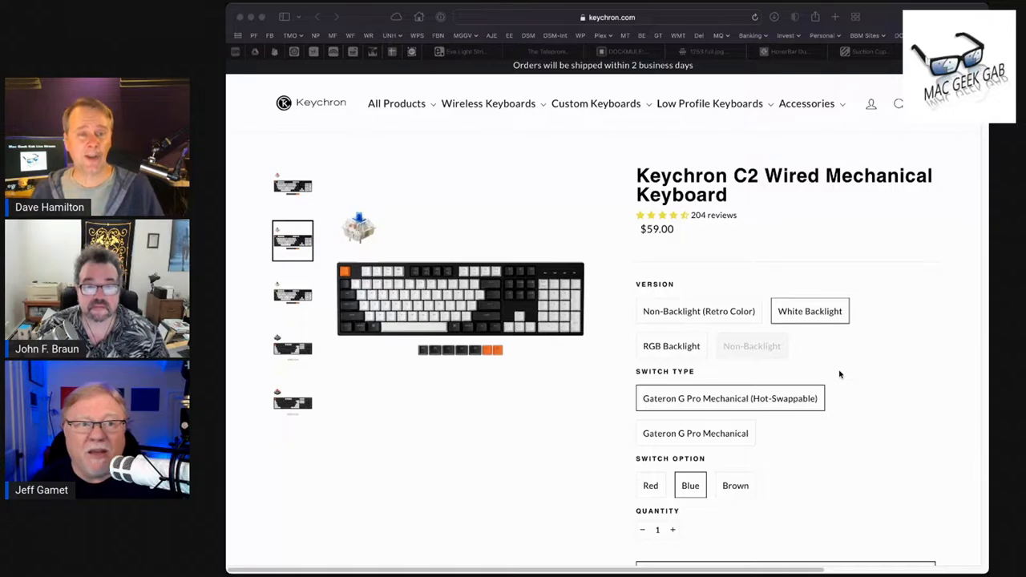
scroll("down", 3)
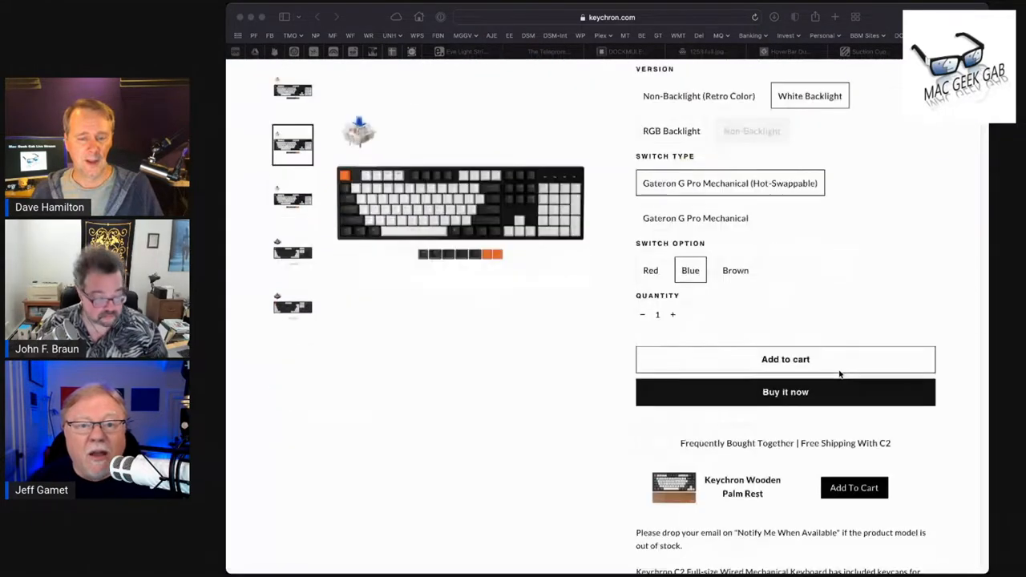
scroll("down", 3)
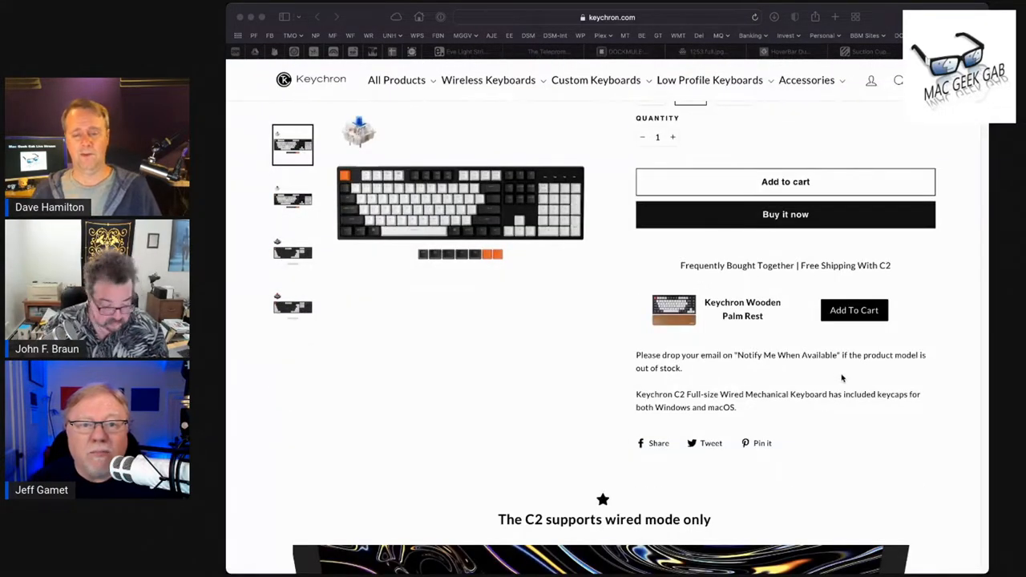
scroll("down", 3)
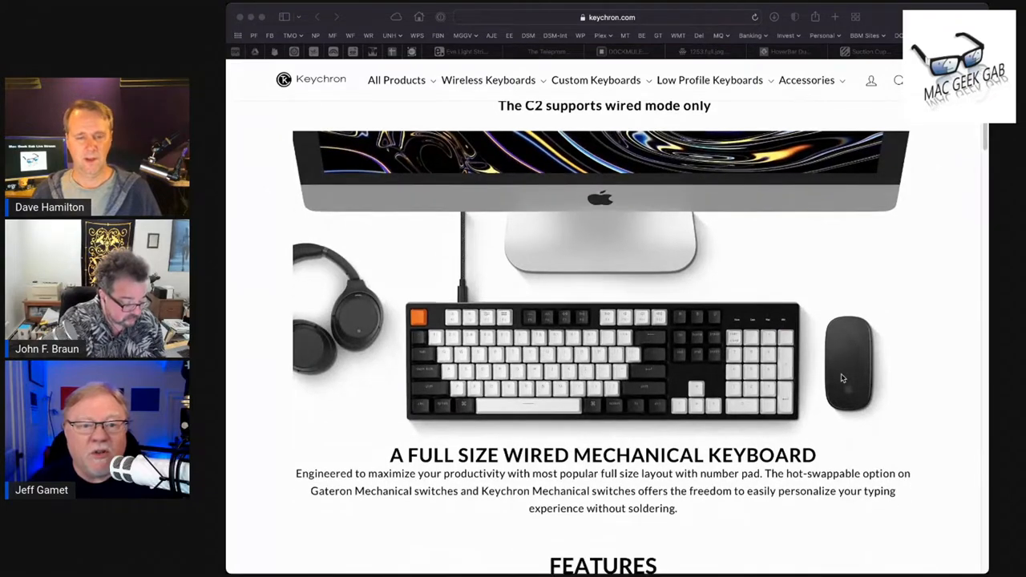
scroll("down", 3)
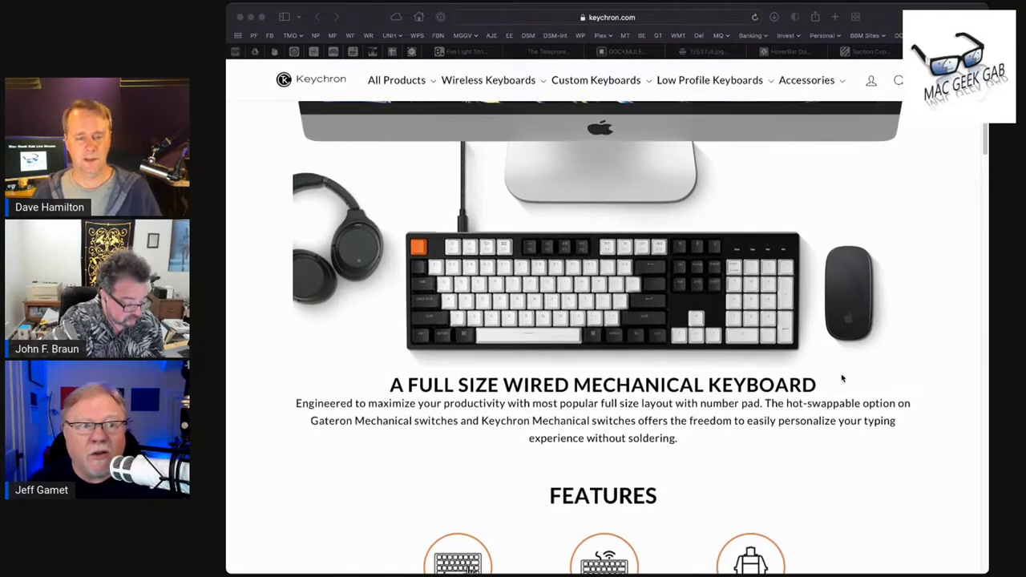
scroll("down", 3)
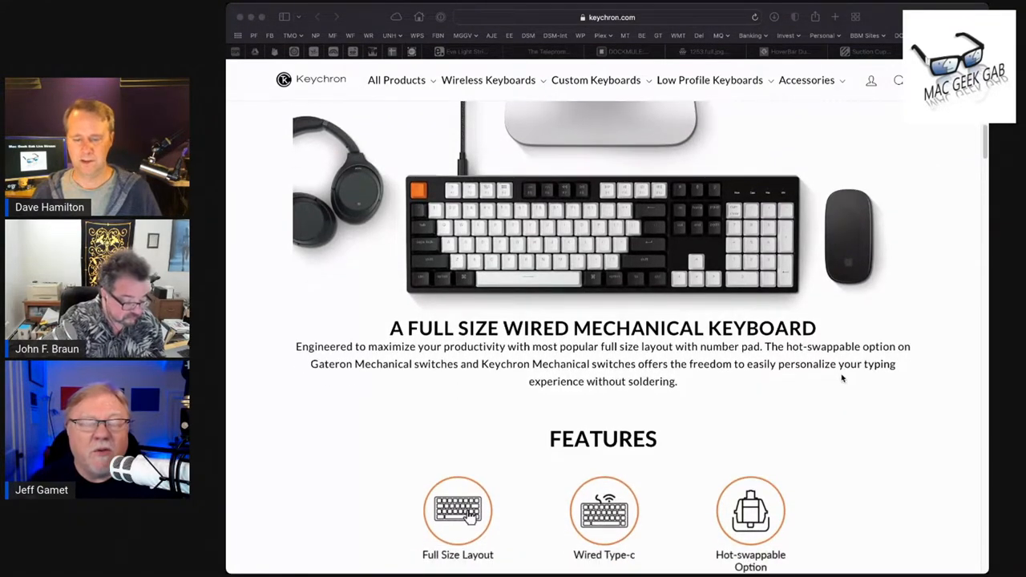
scroll("down", 3)
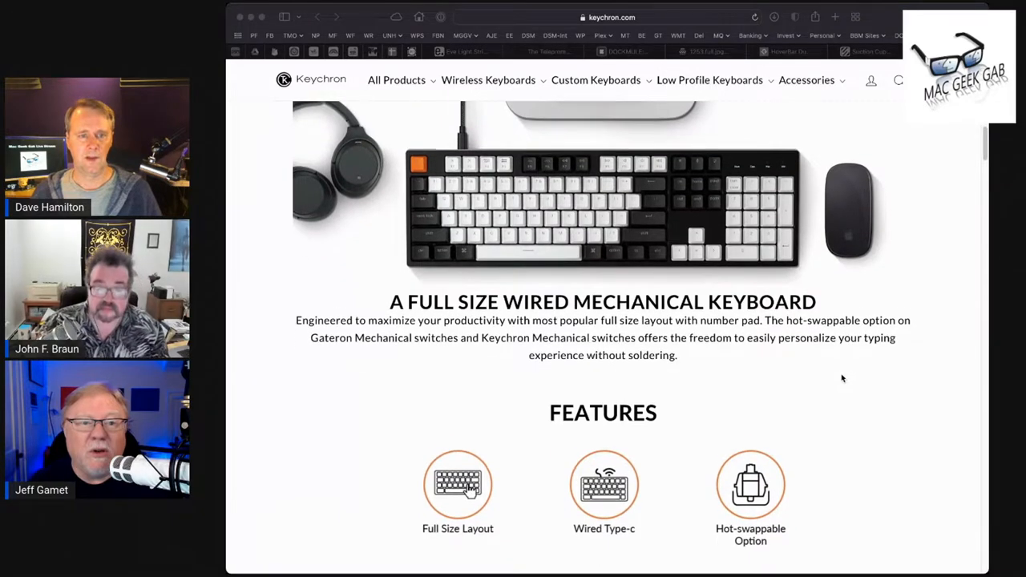
scroll("down", 3)
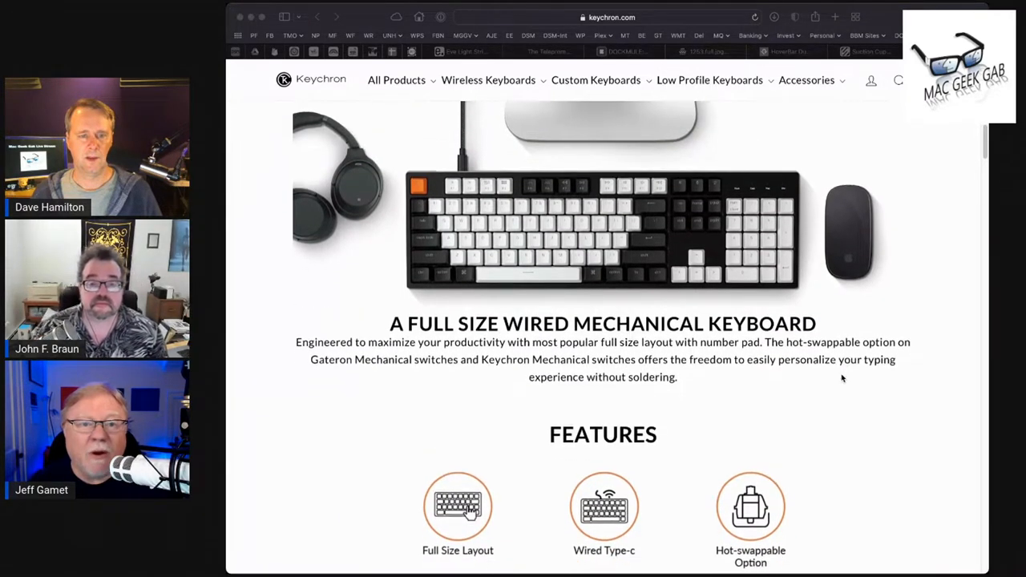
scroll("down", 3)
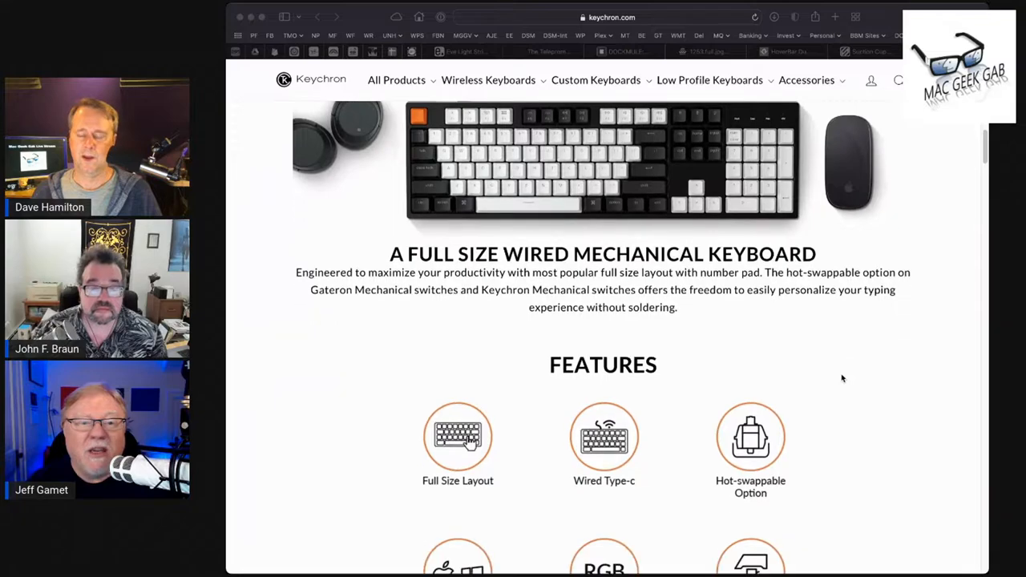
scroll("down", 3)
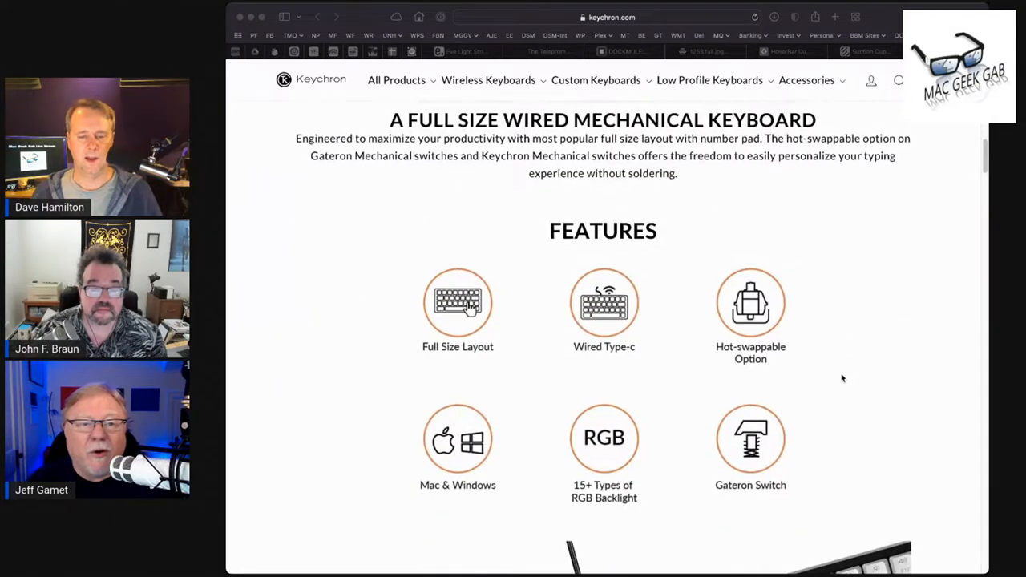
scroll("down", 3)
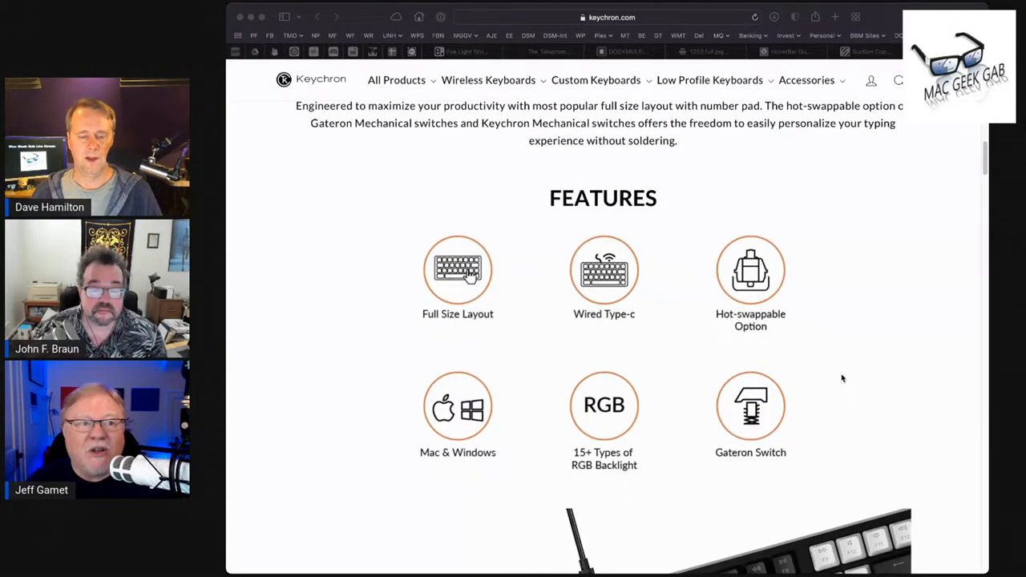
scroll("down", 3)
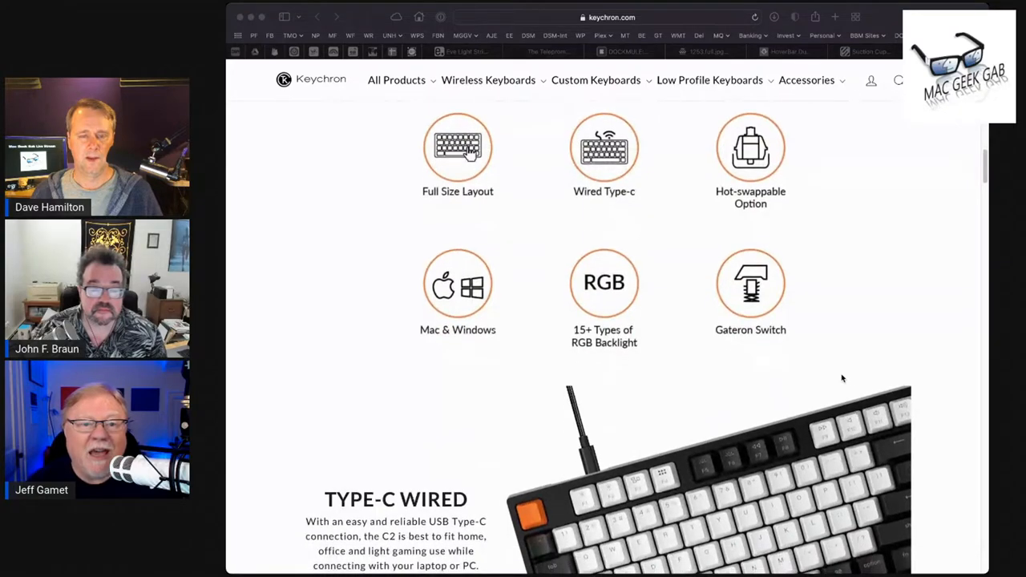
scroll("down", 3)
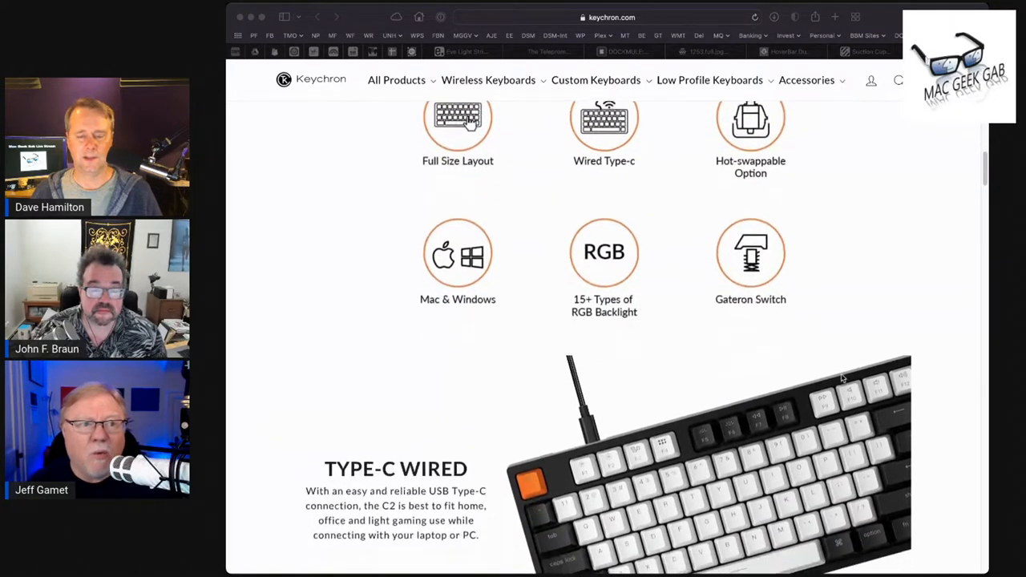
scroll("down", 3)
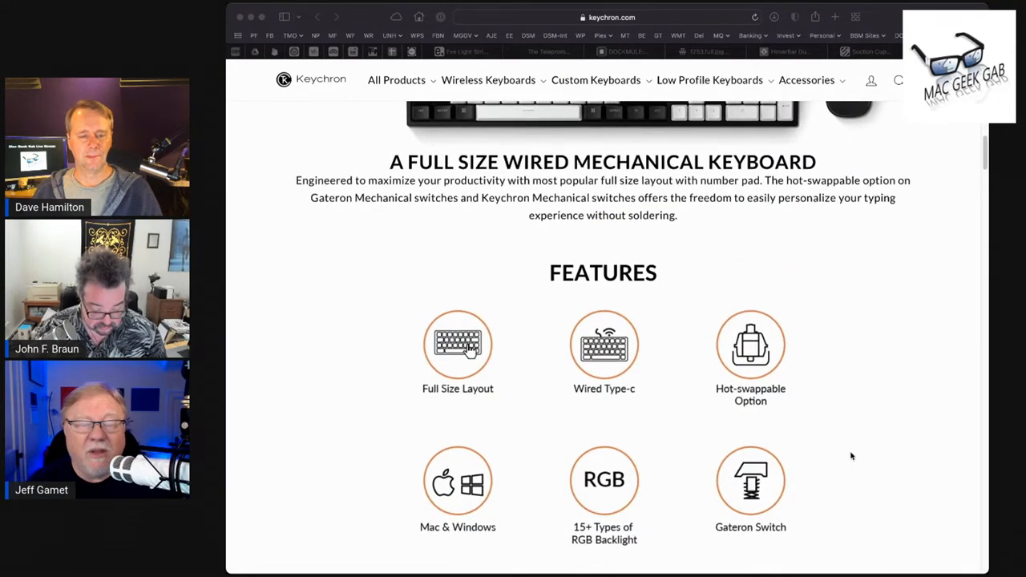
scroll("down", 3)
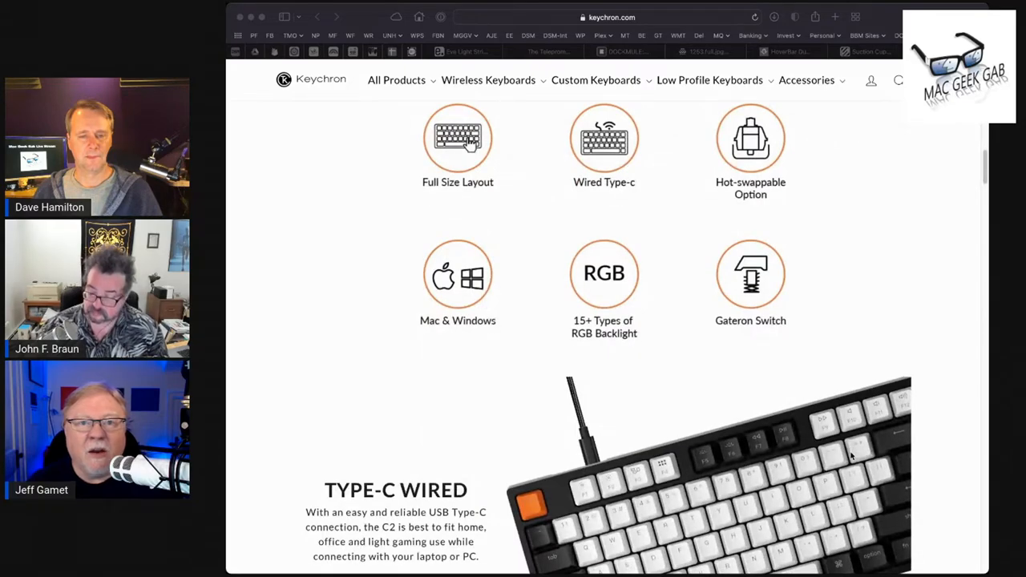
scroll("down", 3)
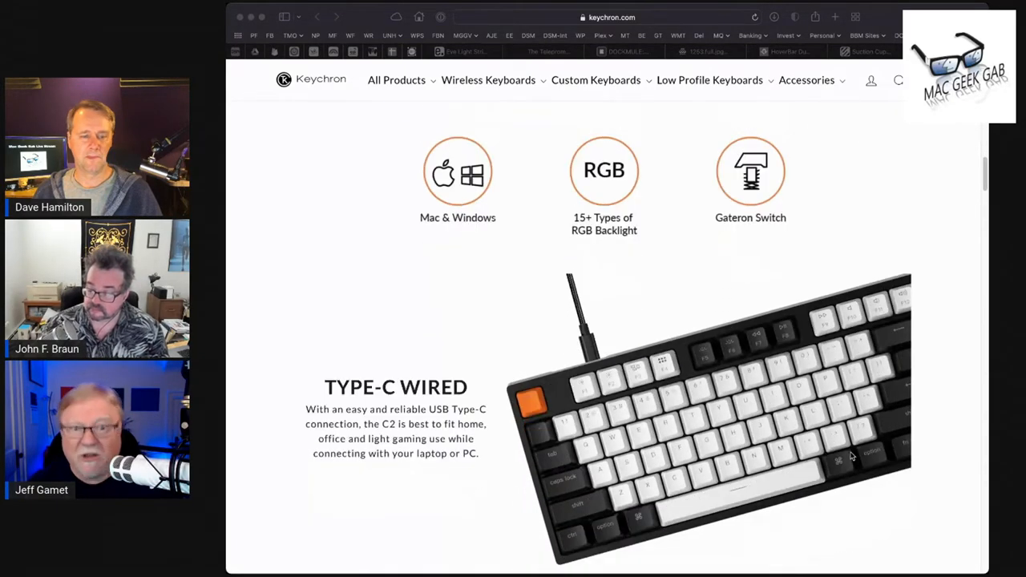
scroll("down", 3)
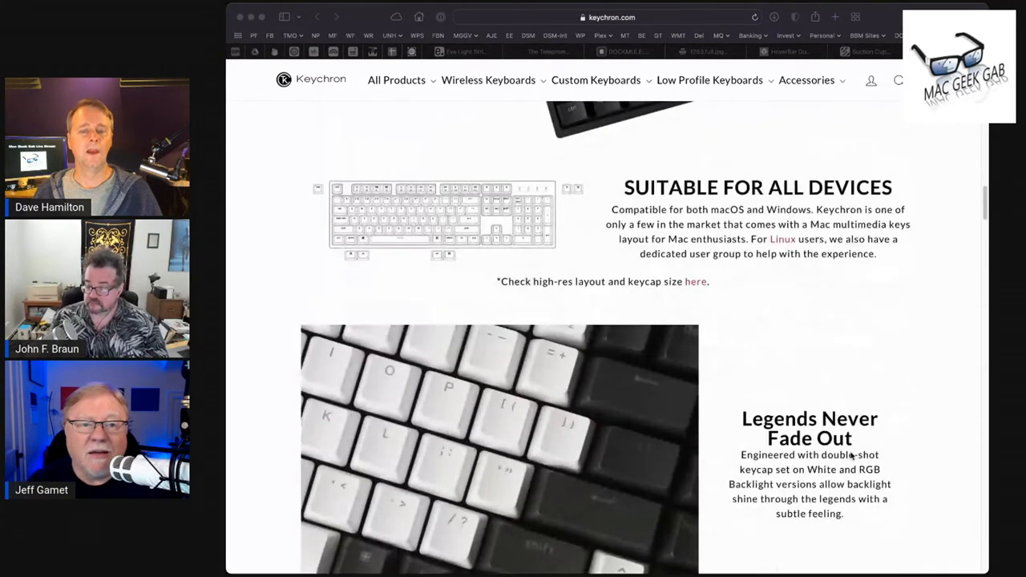
scroll("down", 3)
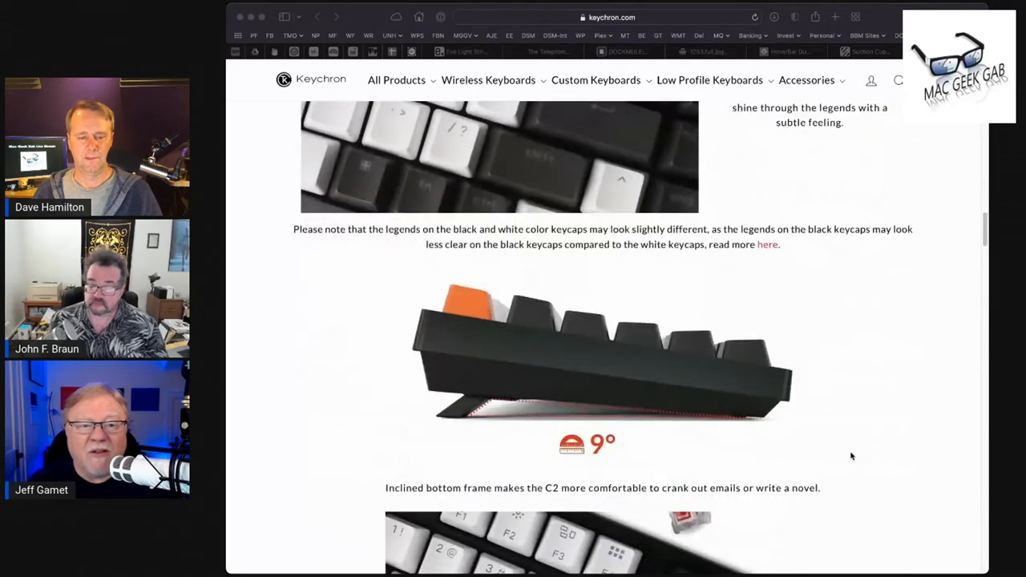
scroll("down", 3)
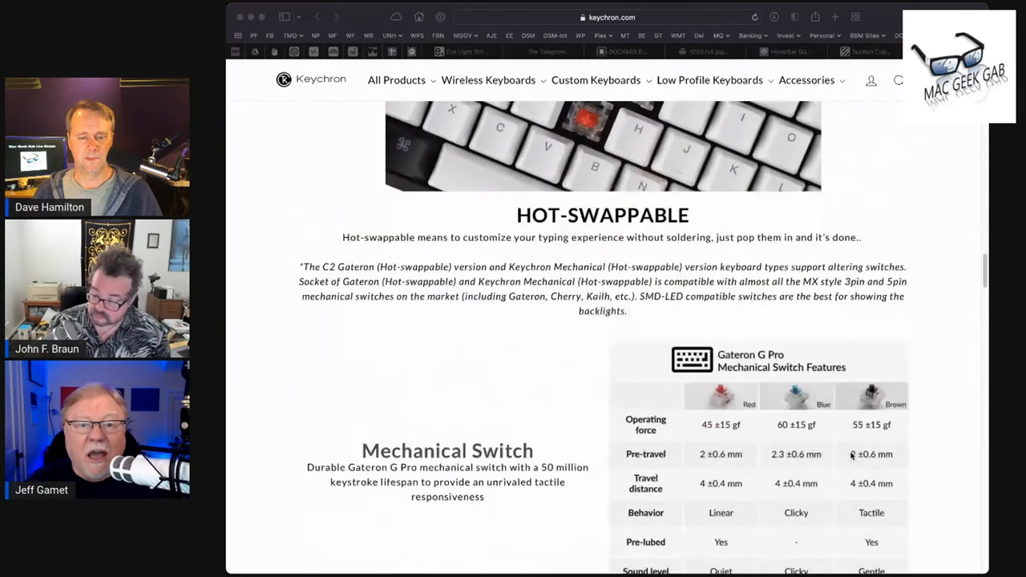
scroll("down", 3)
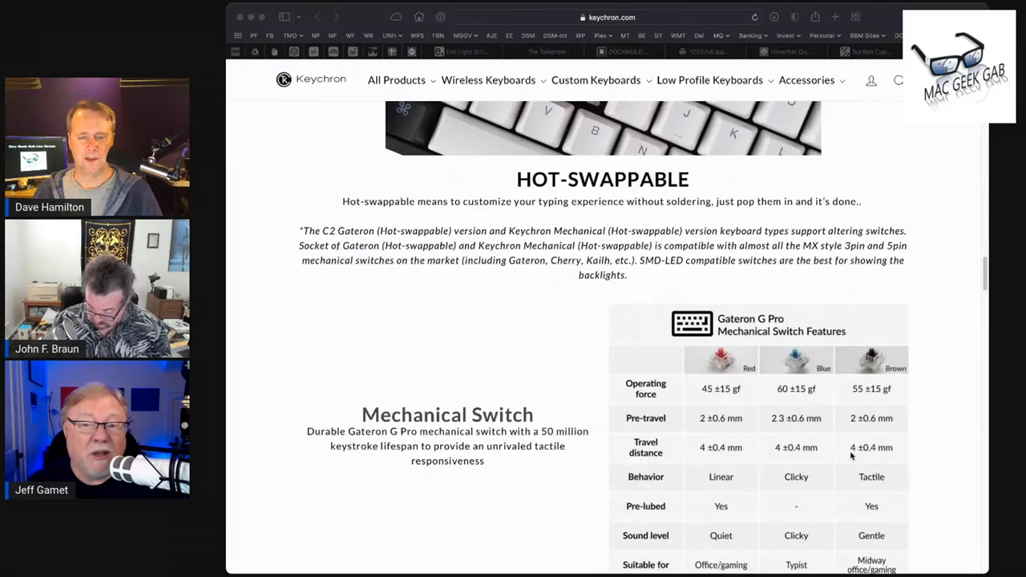
scroll("down", 3)
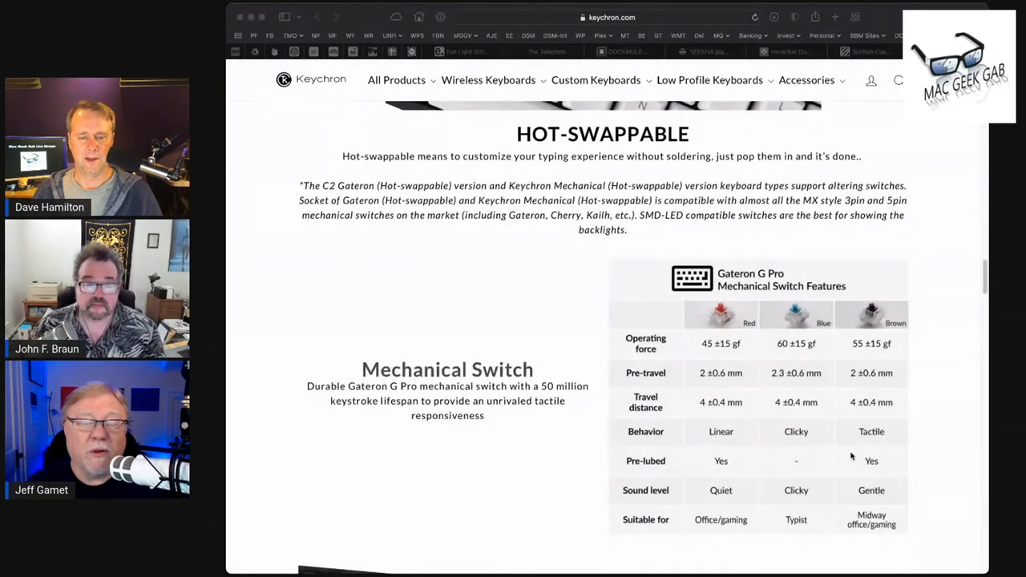